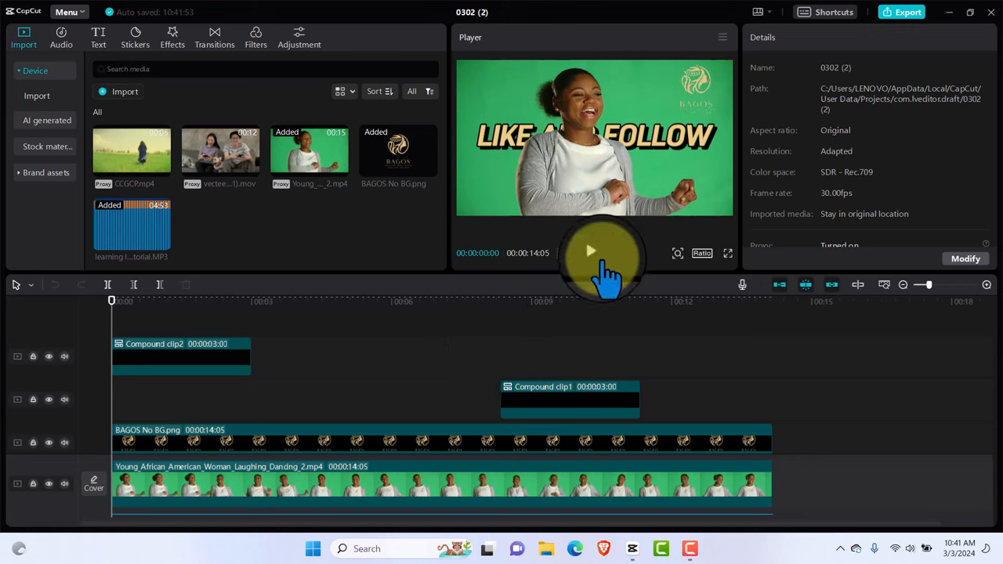
Step: Play and pause the preview, then open the voiceover recorder with echo reduction on
{"action": "left_click", "coordinate": [591, 251]}
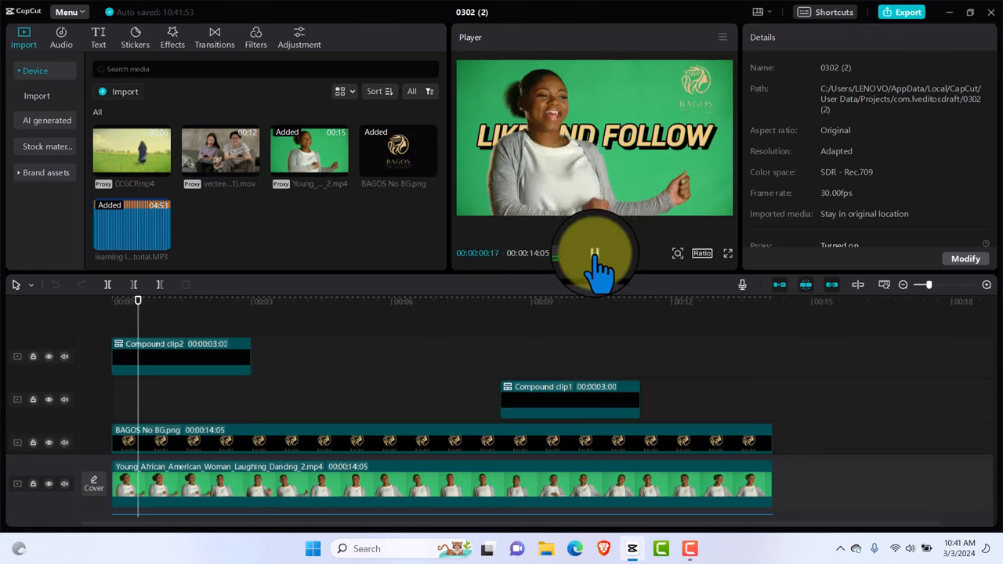
{"action": "left_click", "coordinate": [595, 253]}
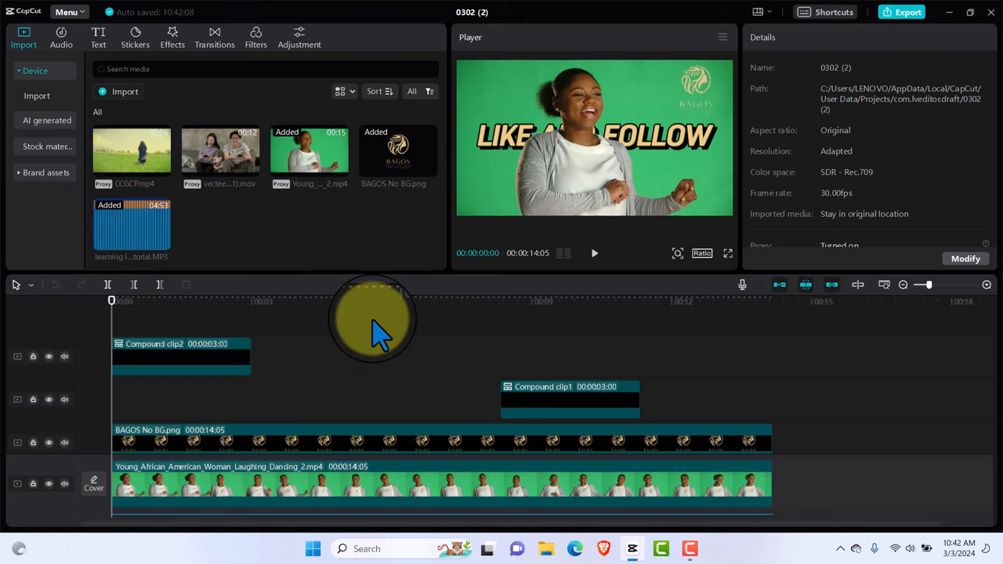
{"action": "mouse_move", "coordinate": [760, 294]}
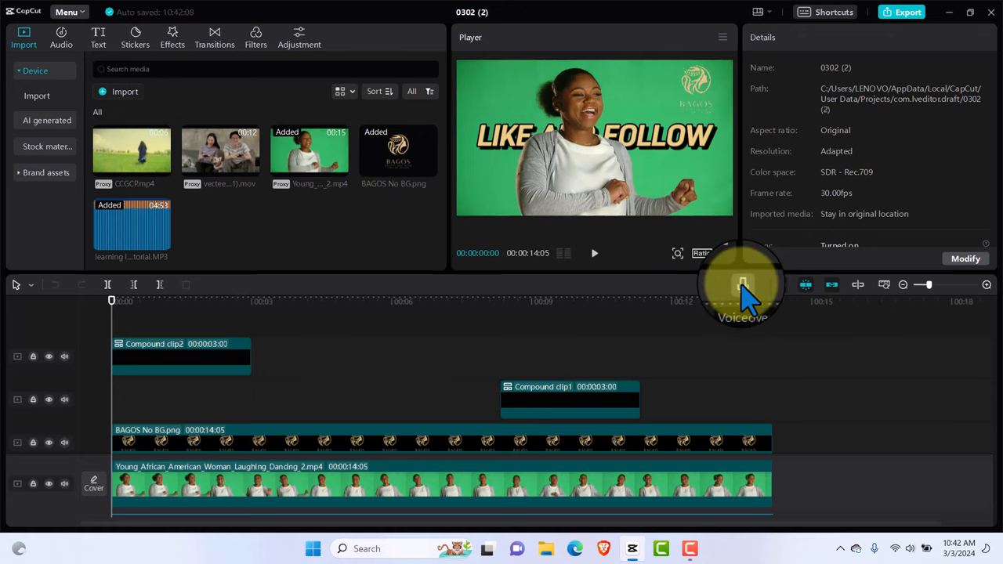
{"action": "left_click", "coordinate": [742, 283]}
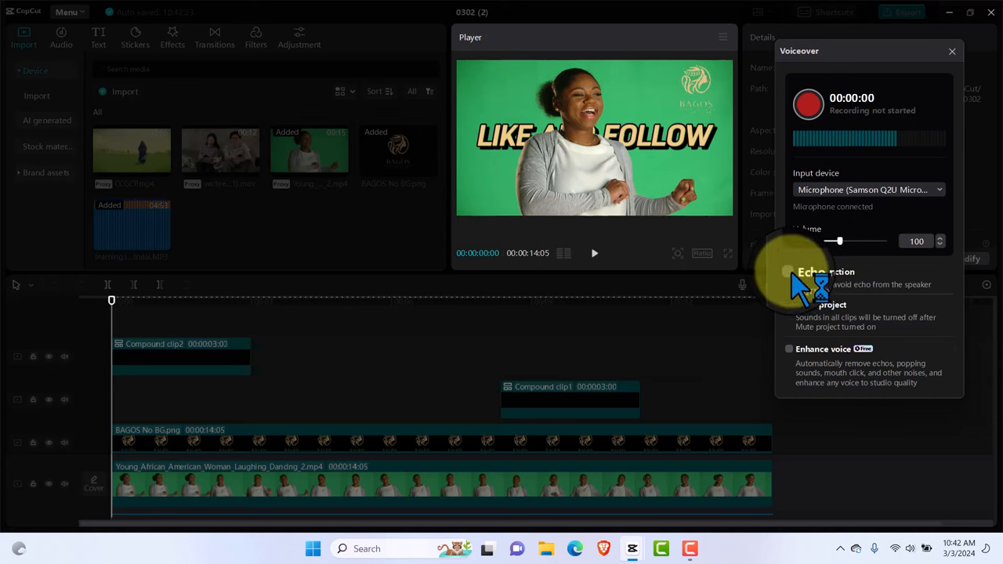
{"action": "left_click", "coordinate": [789, 272]}
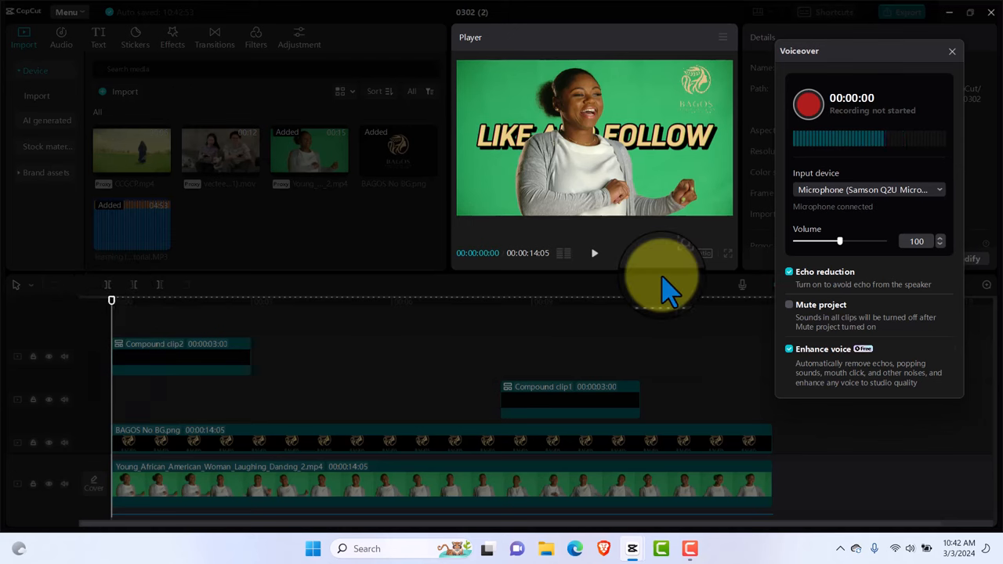
Step: Record the voiceover through the countdown, producing the Voiceover1 audio clip
{"action": "left_click", "coordinate": [808, 104]}
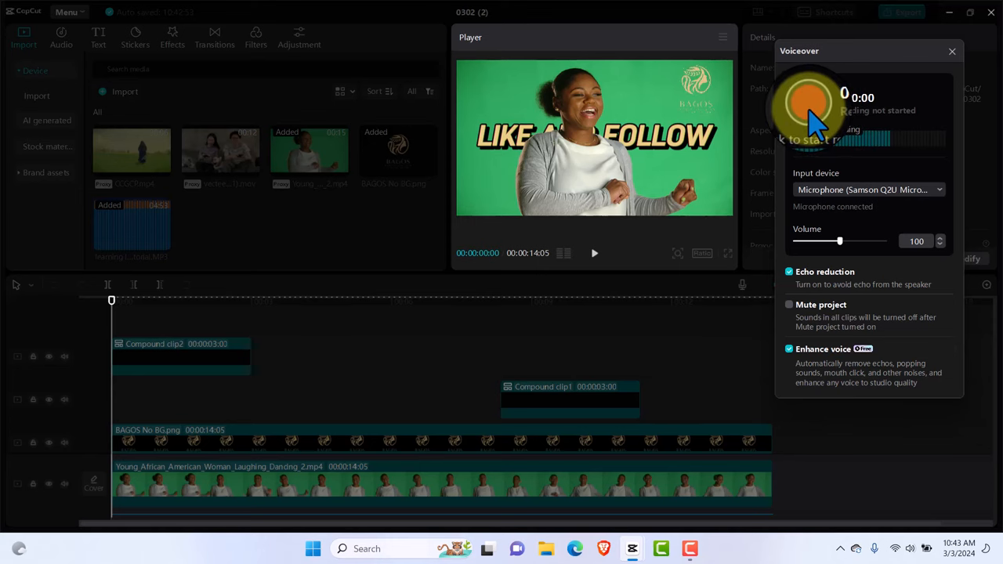
{"action": "left_click", "coordinate": [808, 104]}
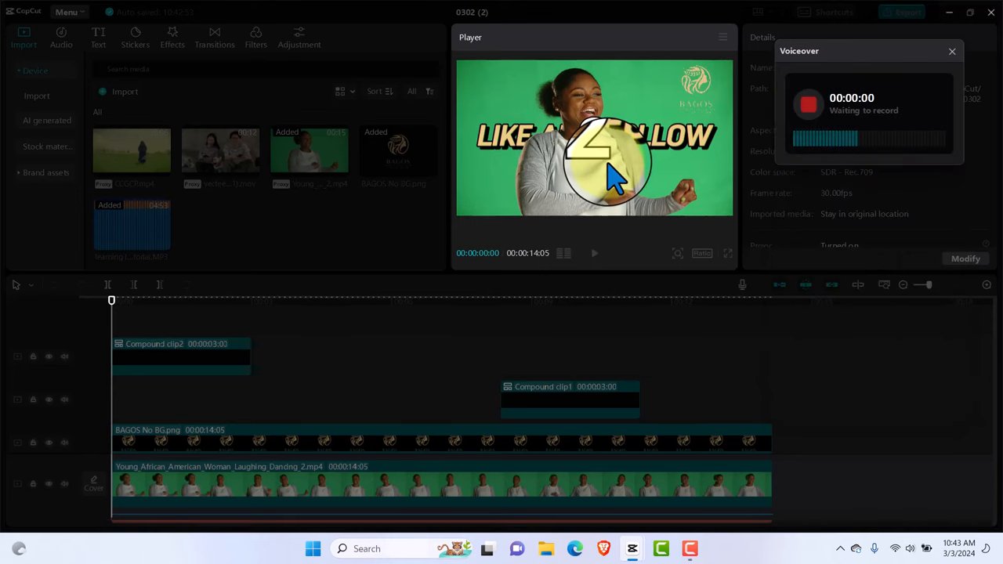
{"action": "left_click", "coordinate": [809, 104]}
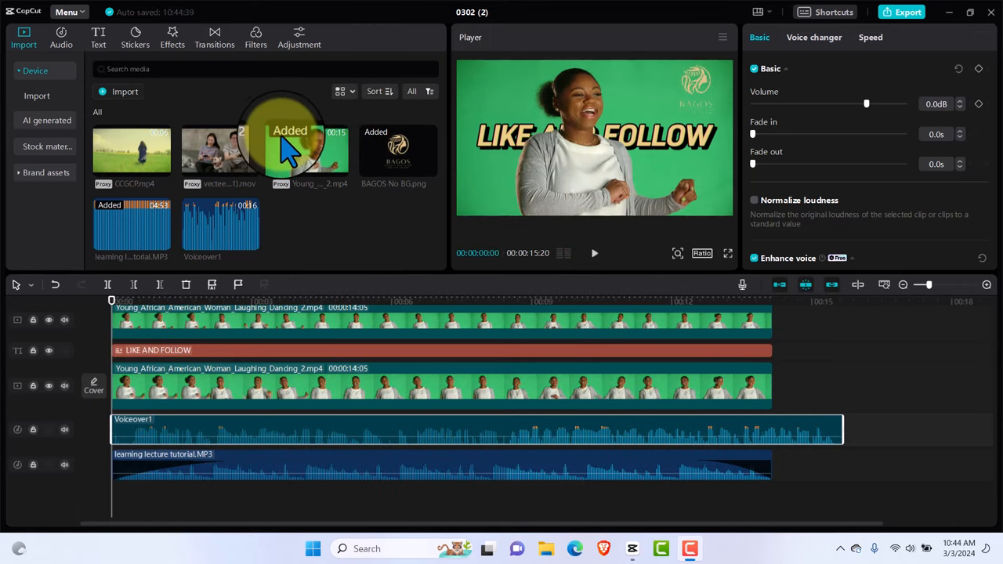
{"action": "mouse_move", "coordinate": [330, 235]}
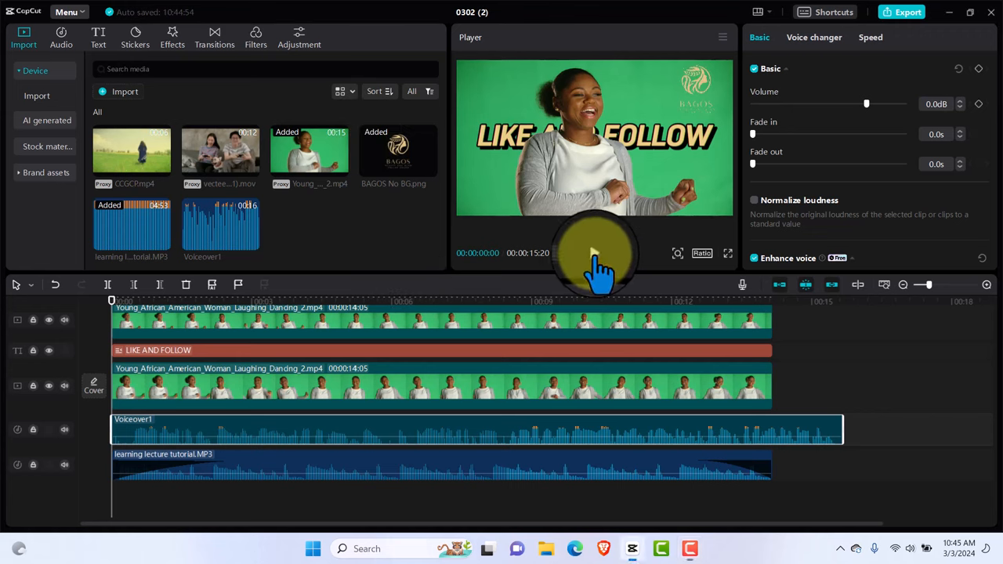
{"action": "left_click", "coordinate": [595, 253]}
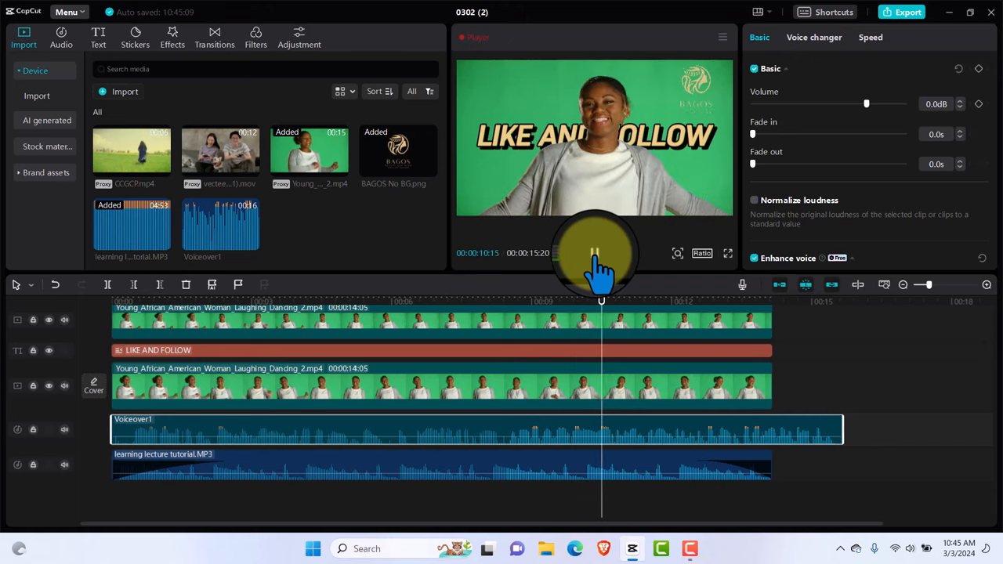
{"action": "left_click", "coordinate": [594, 253]}
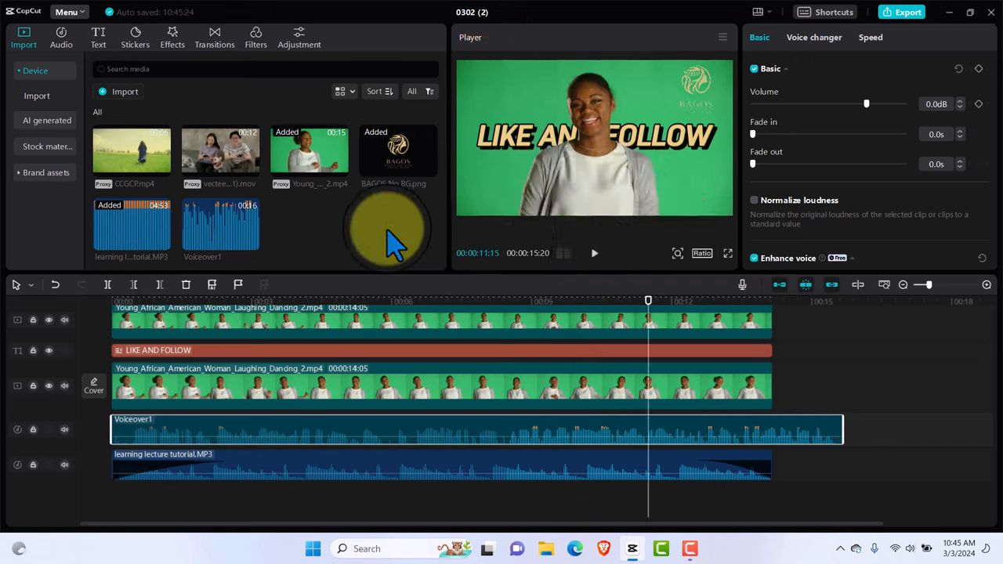